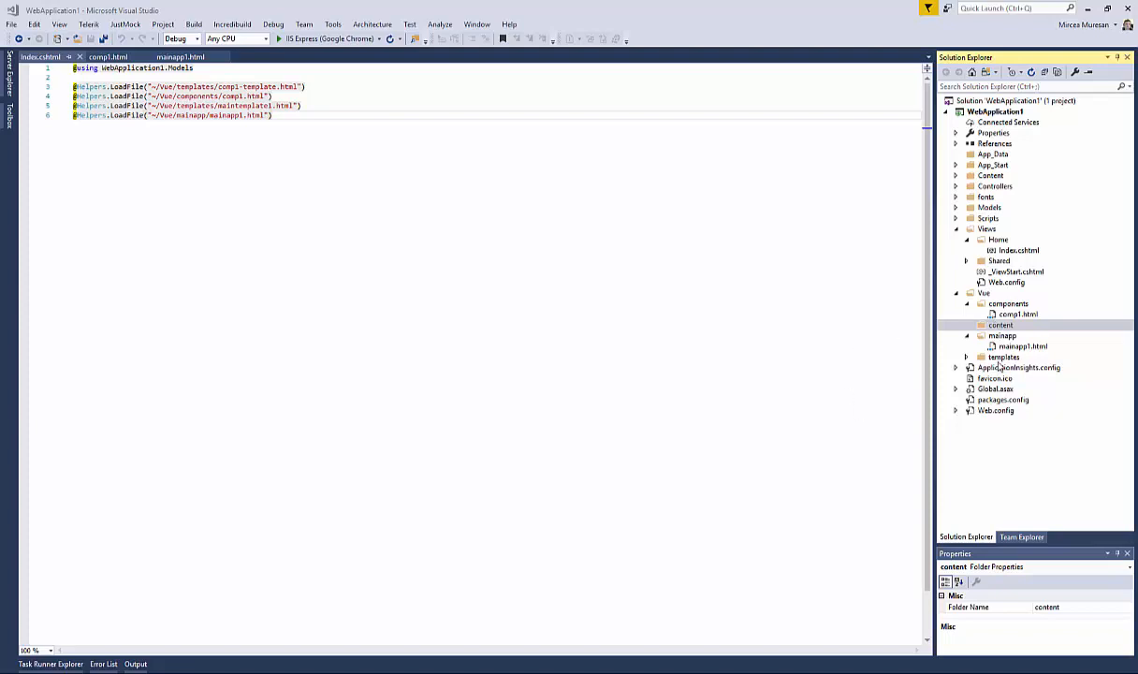
Rename Vue/mainapp/mainapp1.html to mainapp1.js, confirming the extension change.
click(1022, 346)
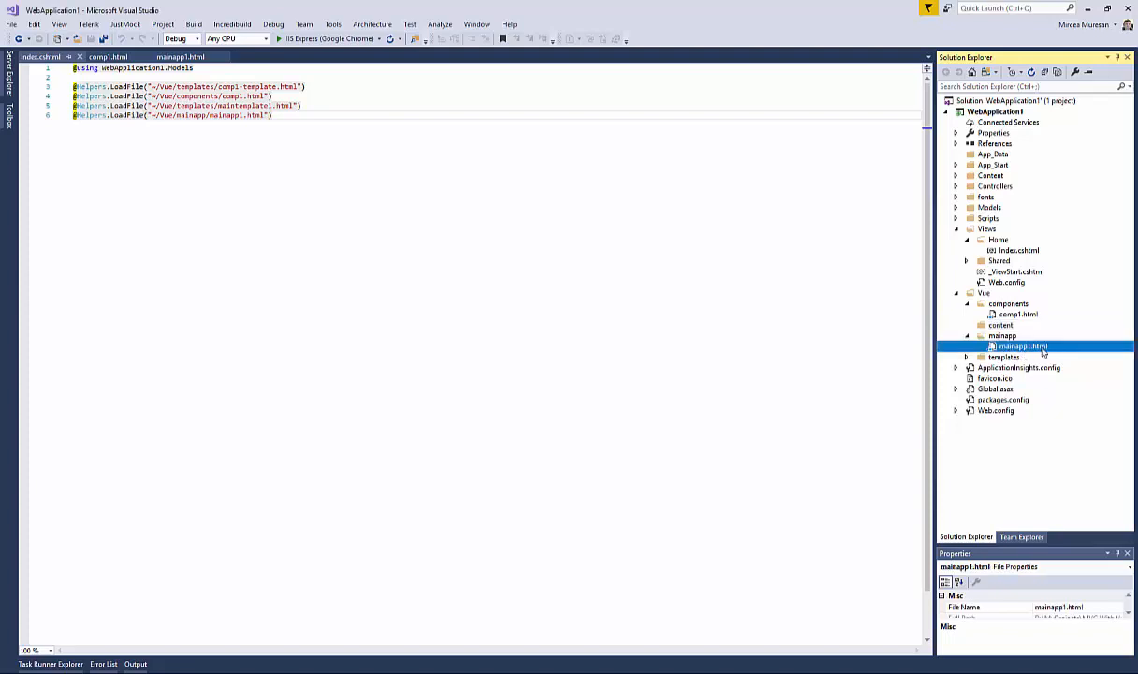
mouse_move(1049, 352)
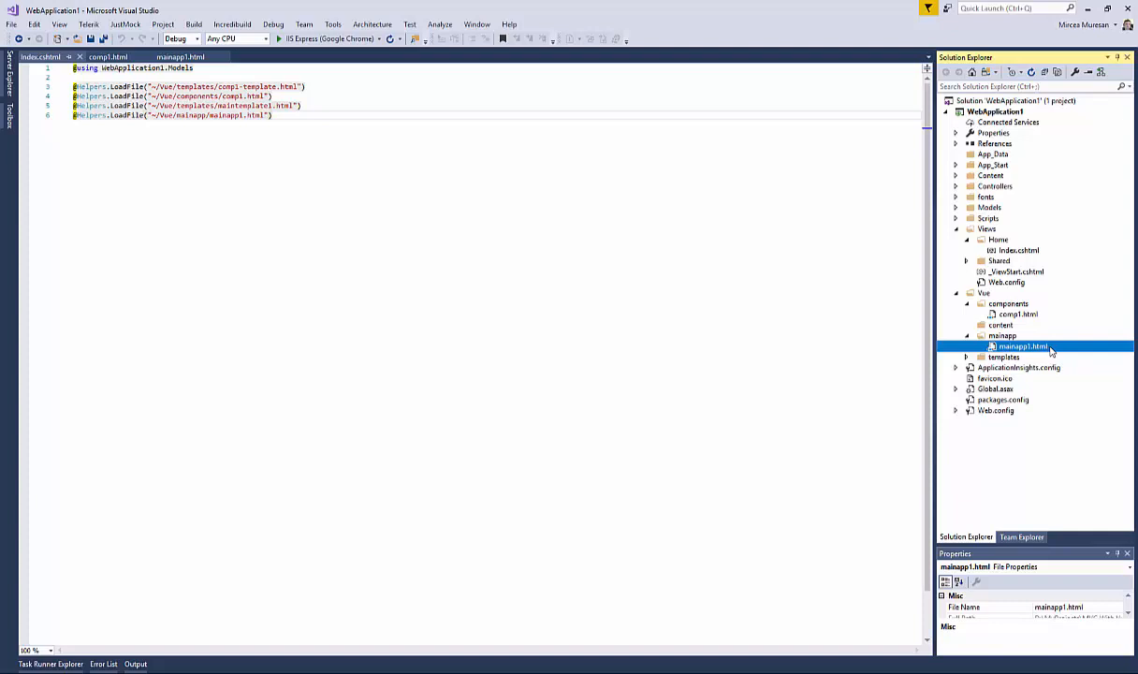
right_click(1022, 347)
text(mainapp1.js)
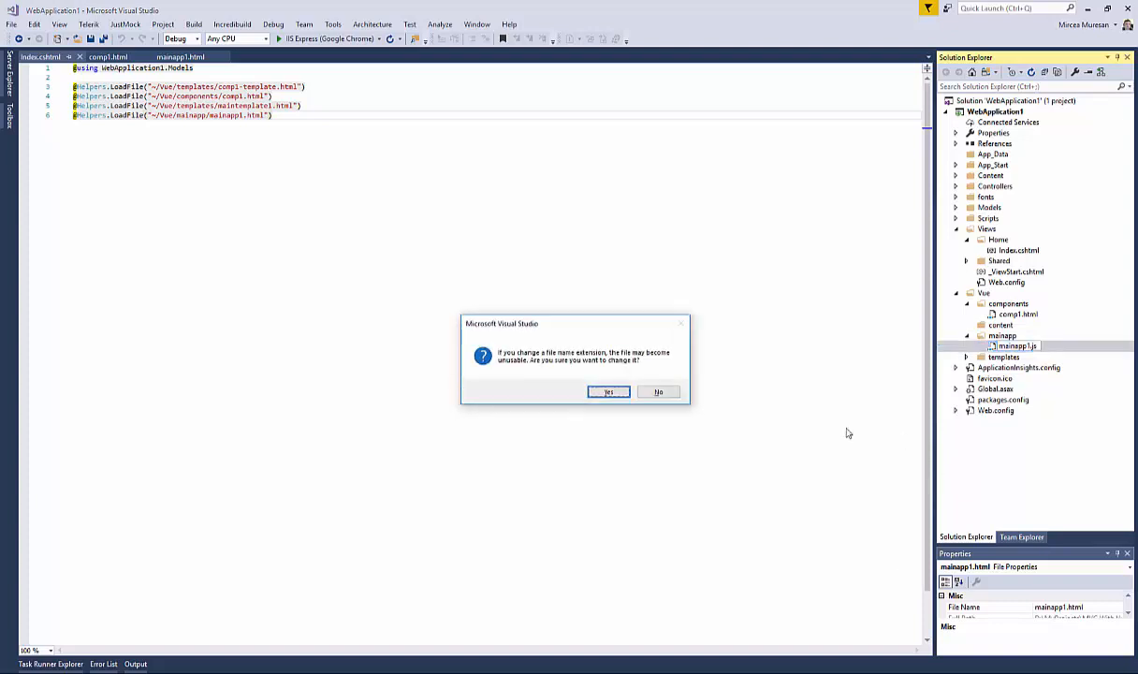
click(609, 392)
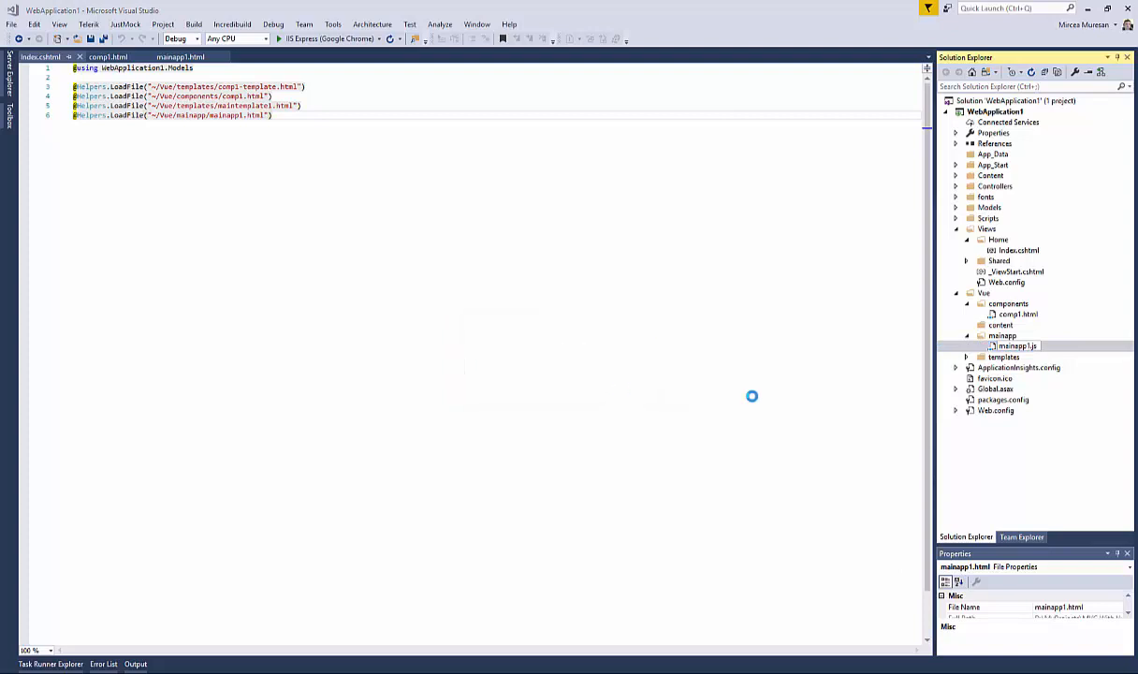
click(1016, 345)
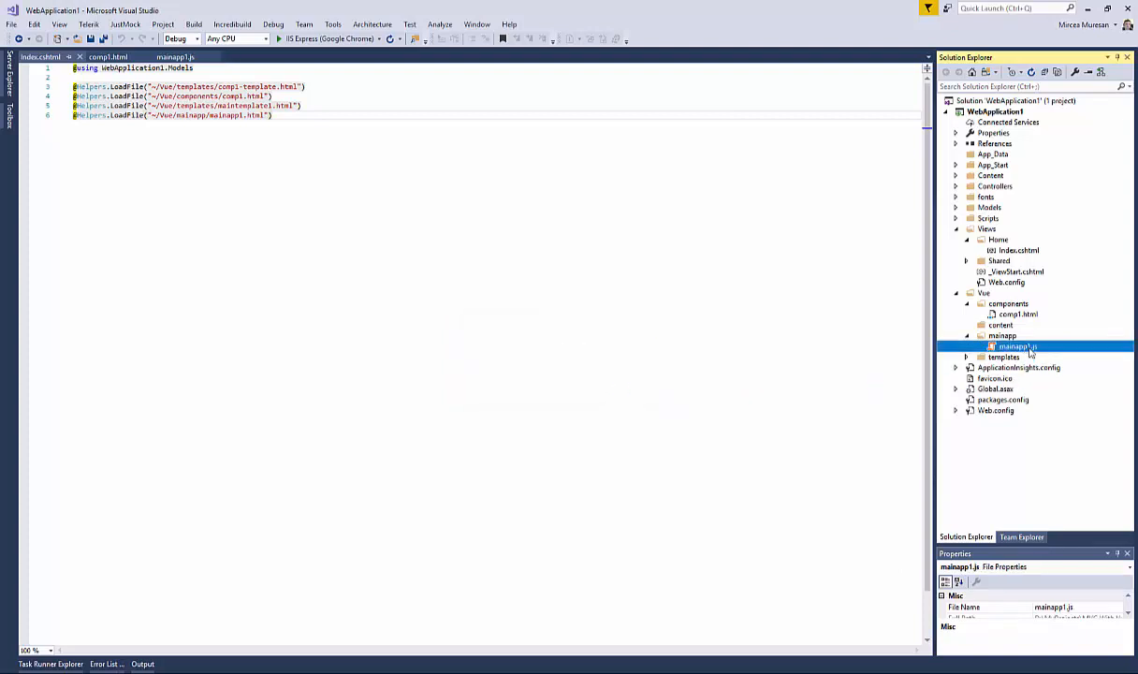
Unindent the Vue instance code in mainapp1.js, then return to Index.cshtml.
double_click(1018, 346)
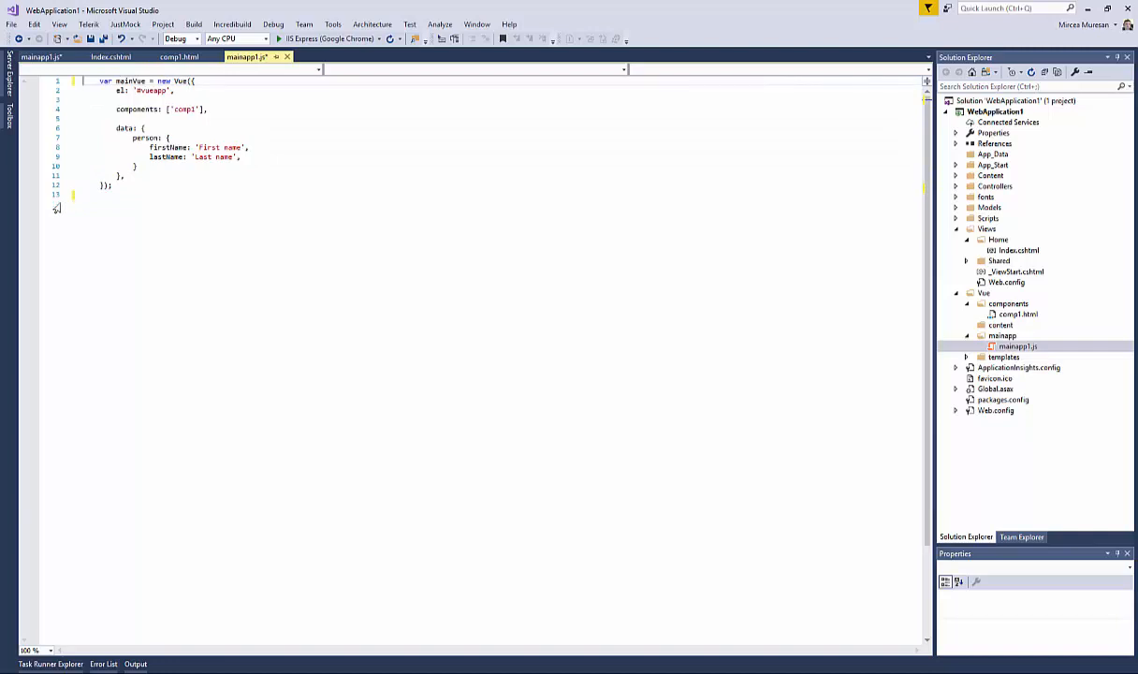
key(ctrl+a)
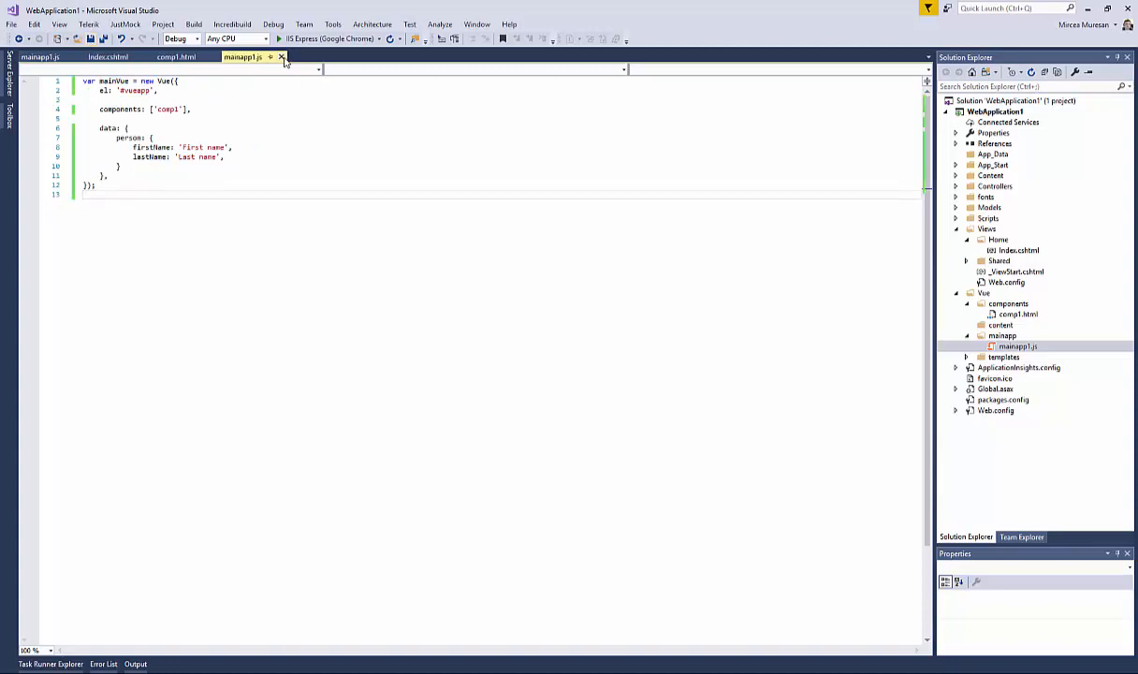
click(106, 56)
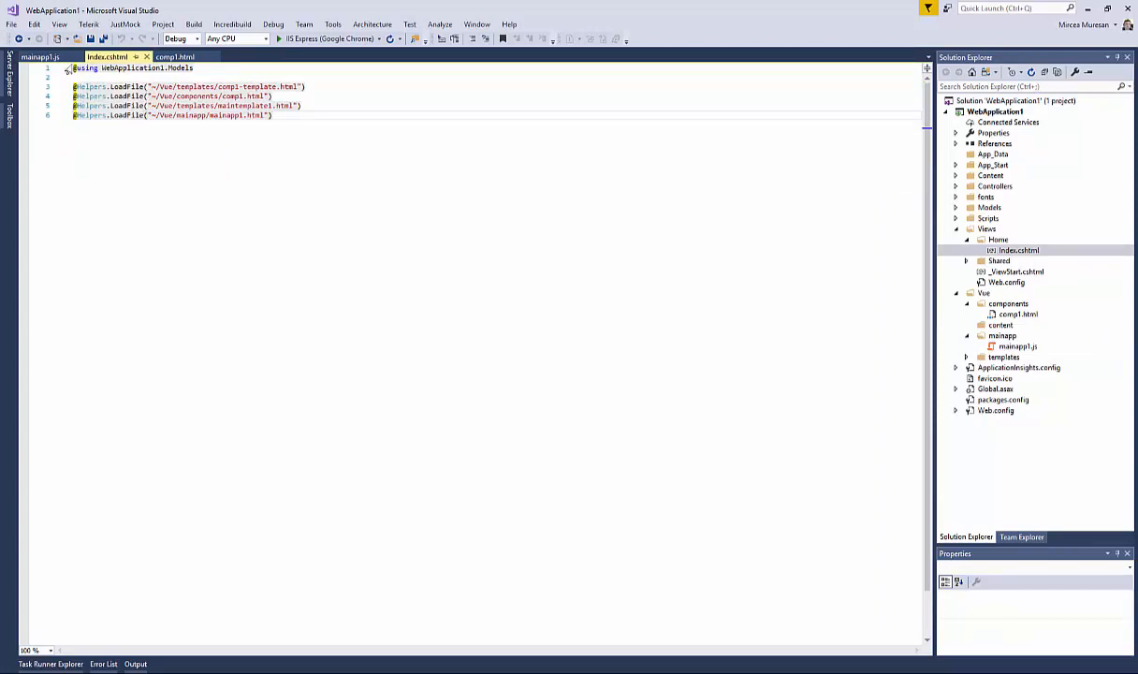
Close mainapp1.js and rename Vue/components/comp1.html to comp1.js, confirming the extension change.
click(37, 56)
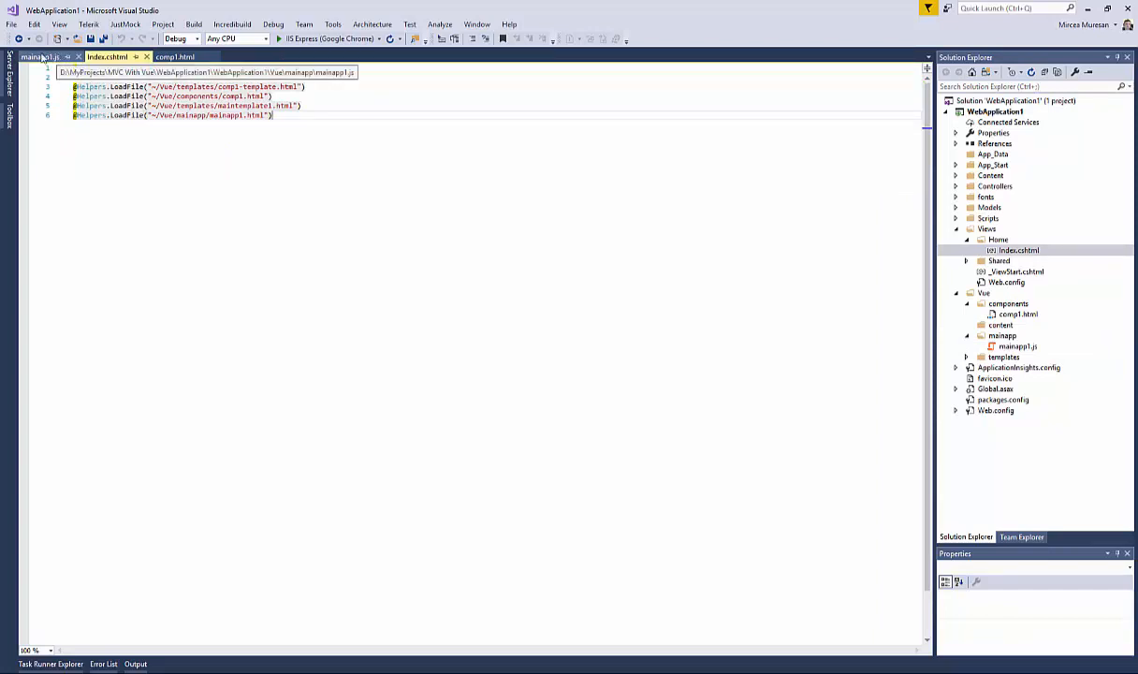
click(39, 56)
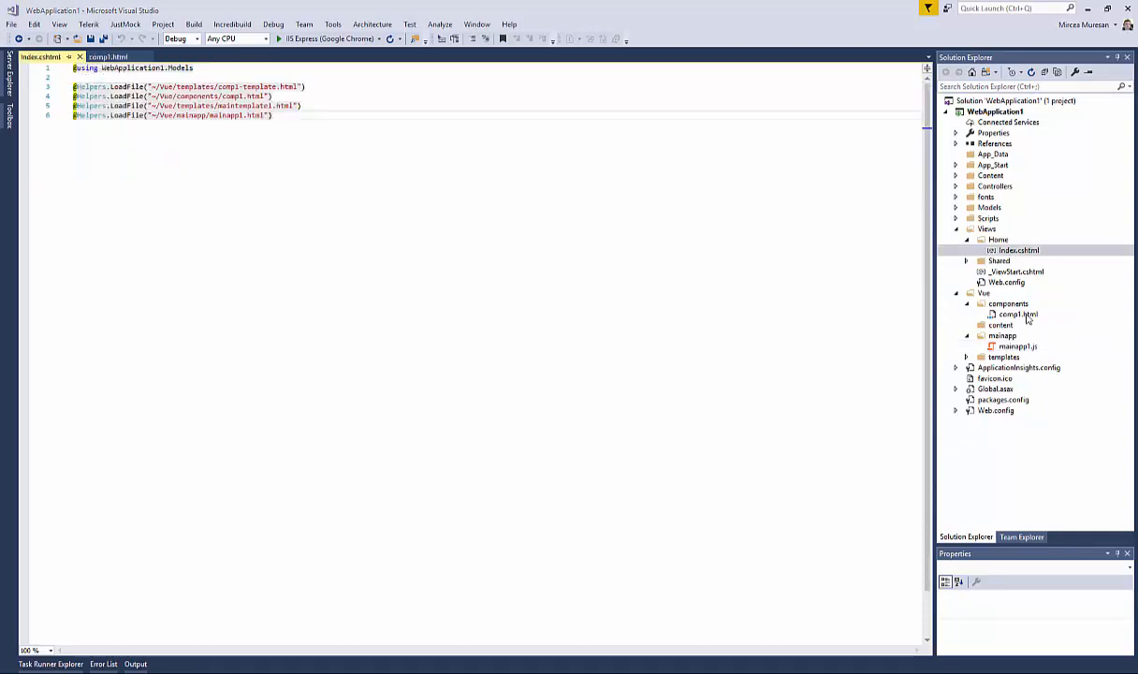
right_click(1018, 314)
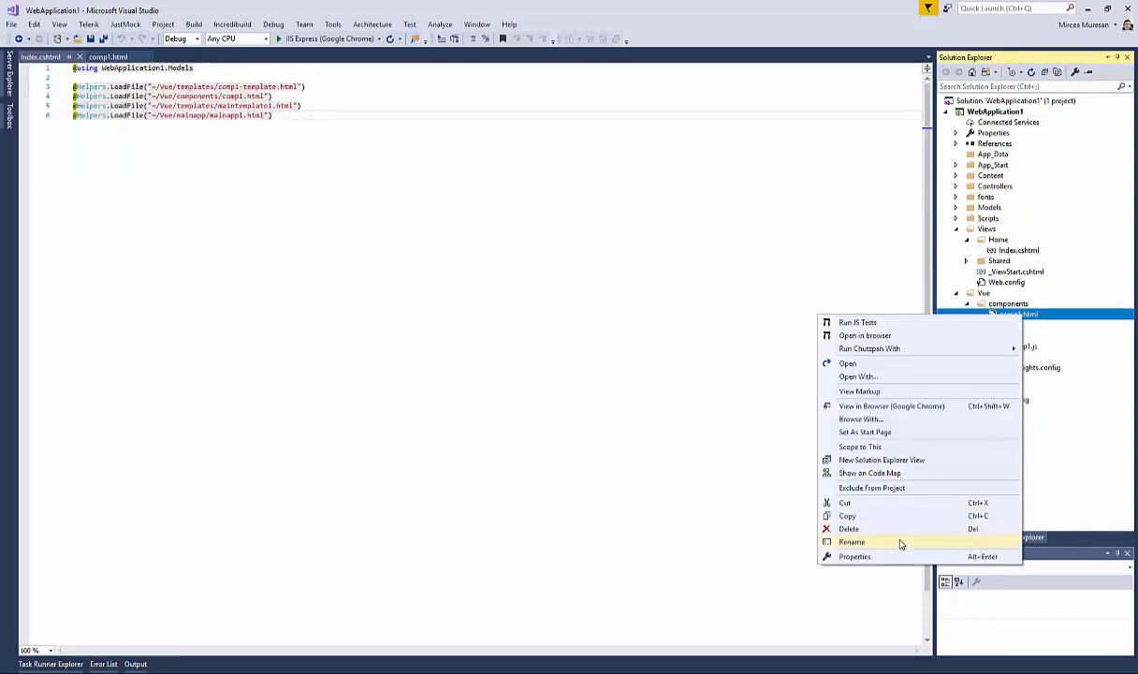
click(852, 542)
text(comp1.js)
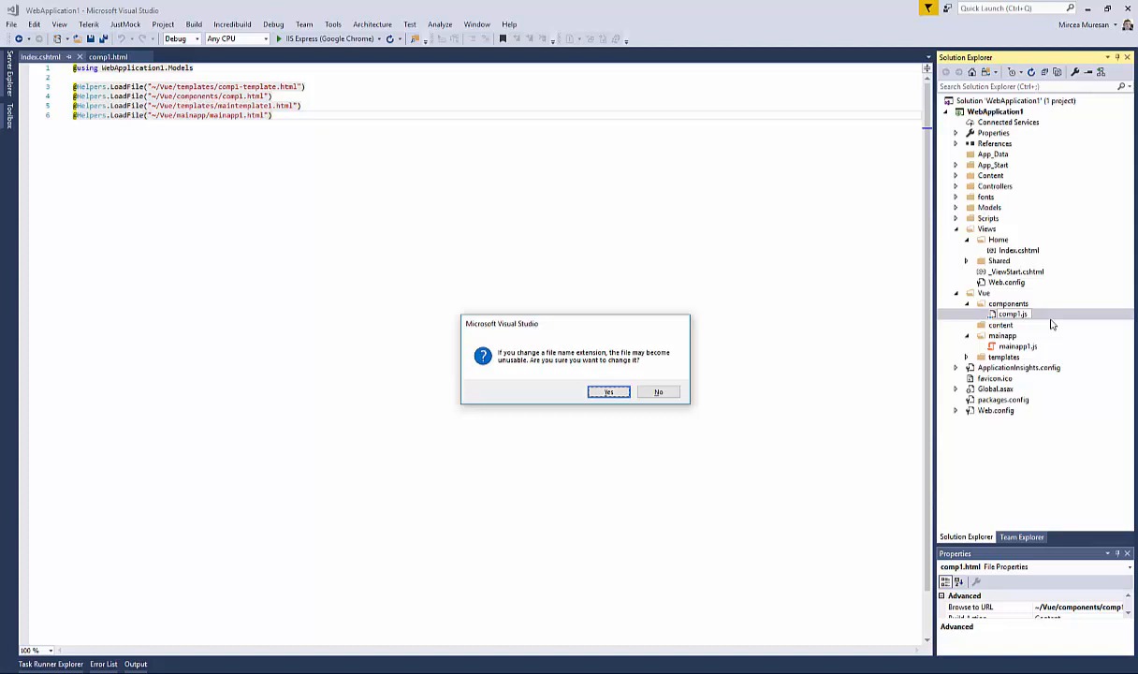
click(609, 391)
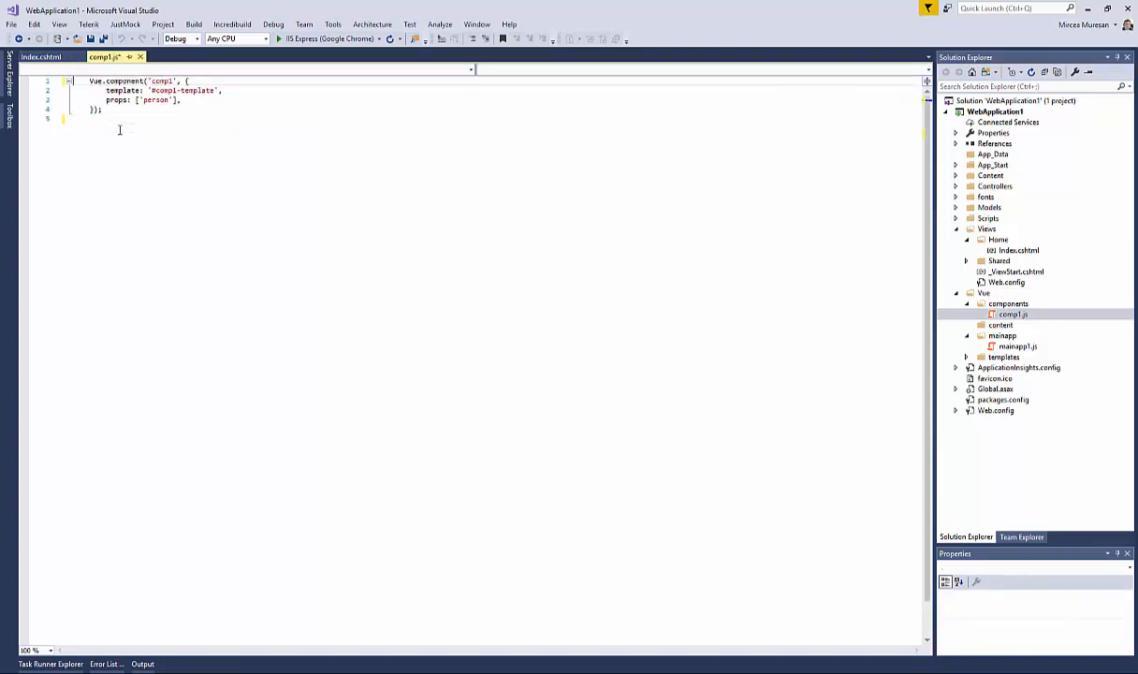
Unindent the Vue.component code in comp1.js and close it, leaving Index.cshtml open.
key(ctrl+a)
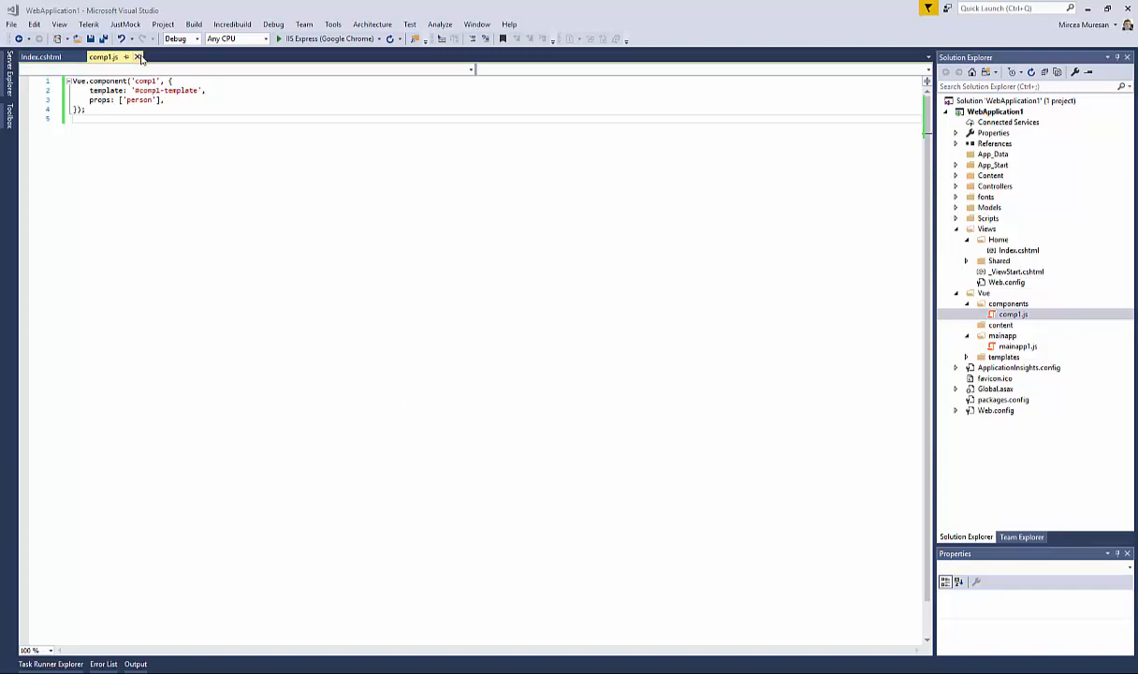
click(37, 56)
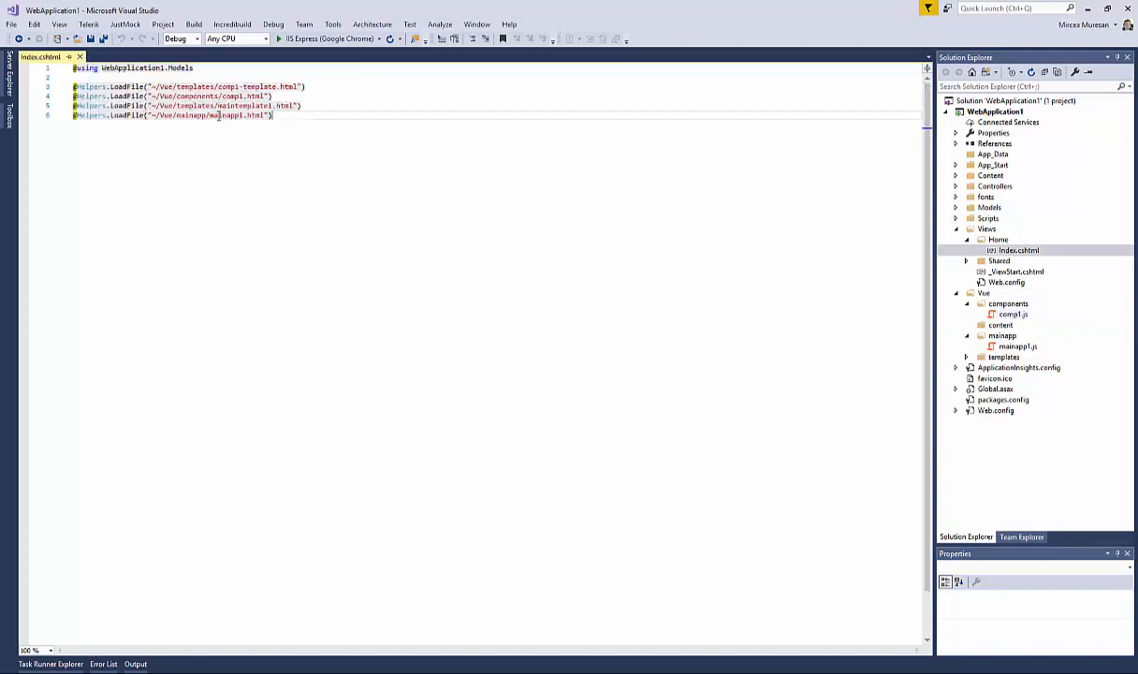
mouse_move(220, 116)
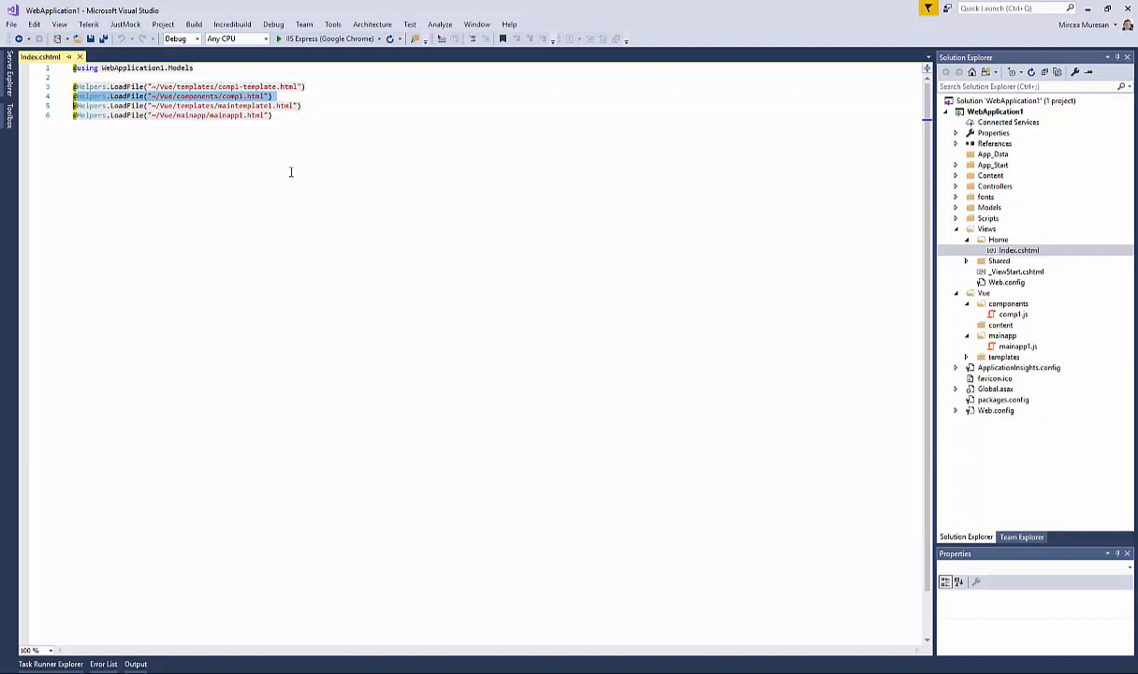
Replace the LoadFile lines for comp1.html and mainapp1.html with script tags for comp1.js and mainapp1.js.
key(Delete)
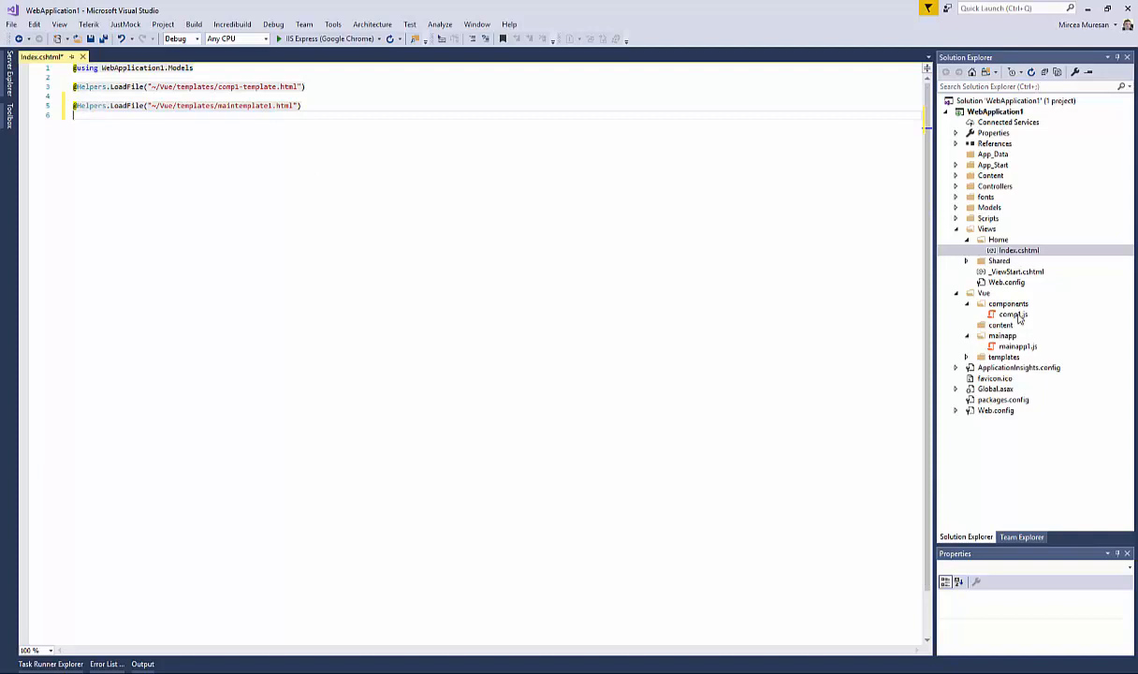
click(1012, 314)
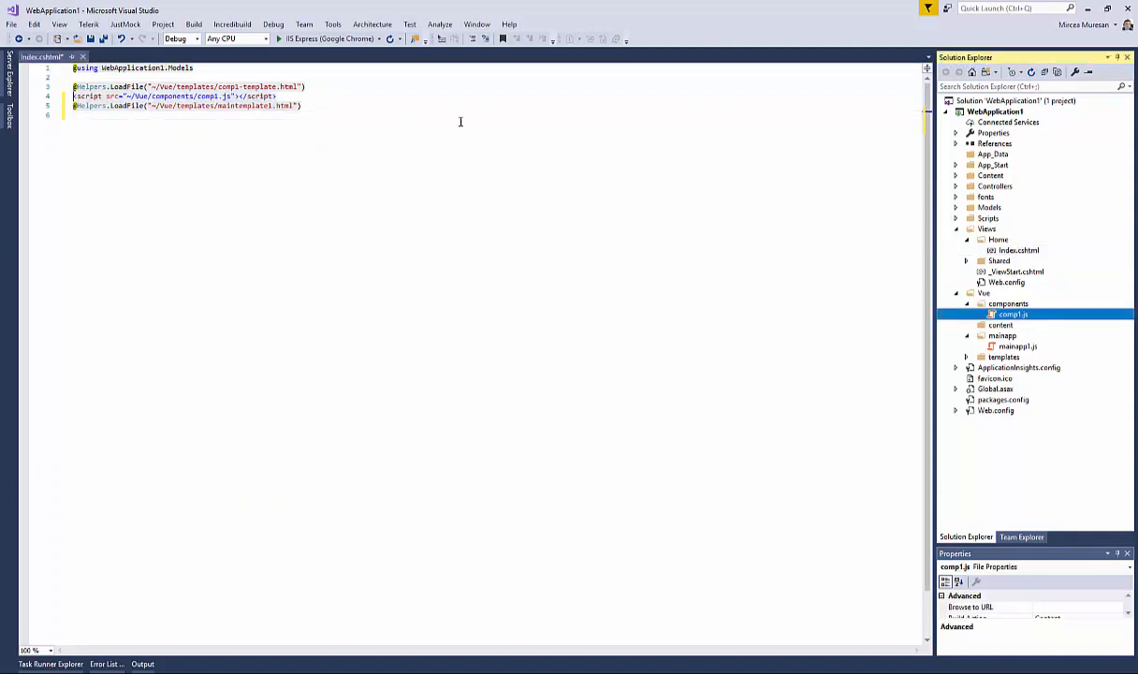
click(1019, 346)
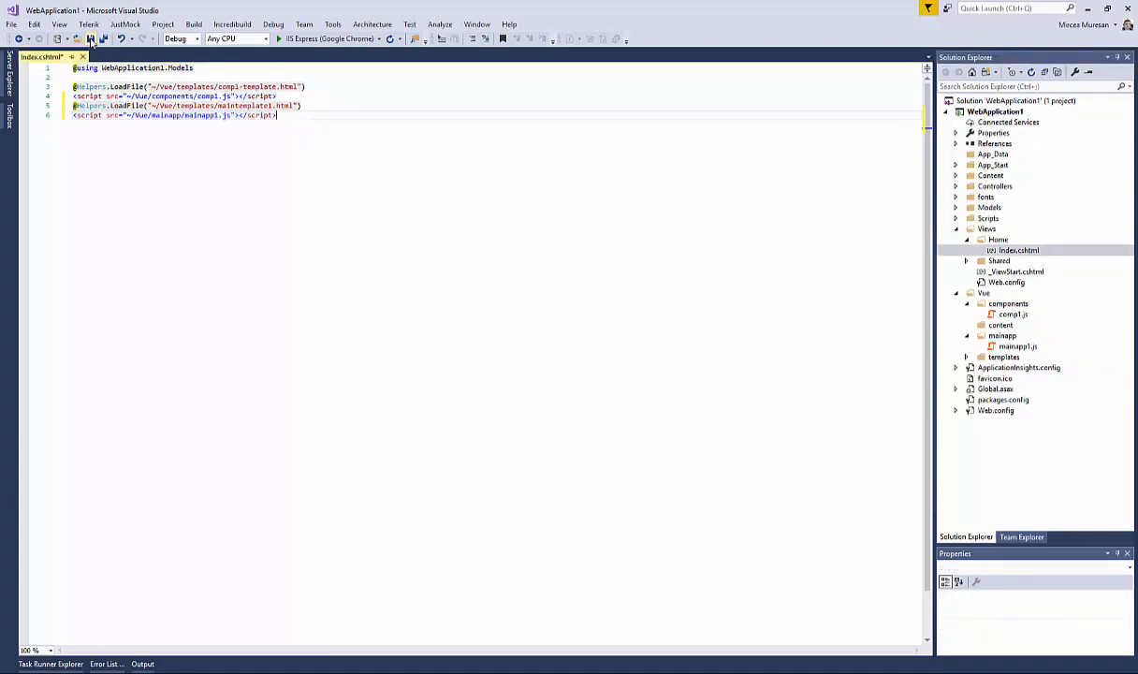
right_click(1007, 101)
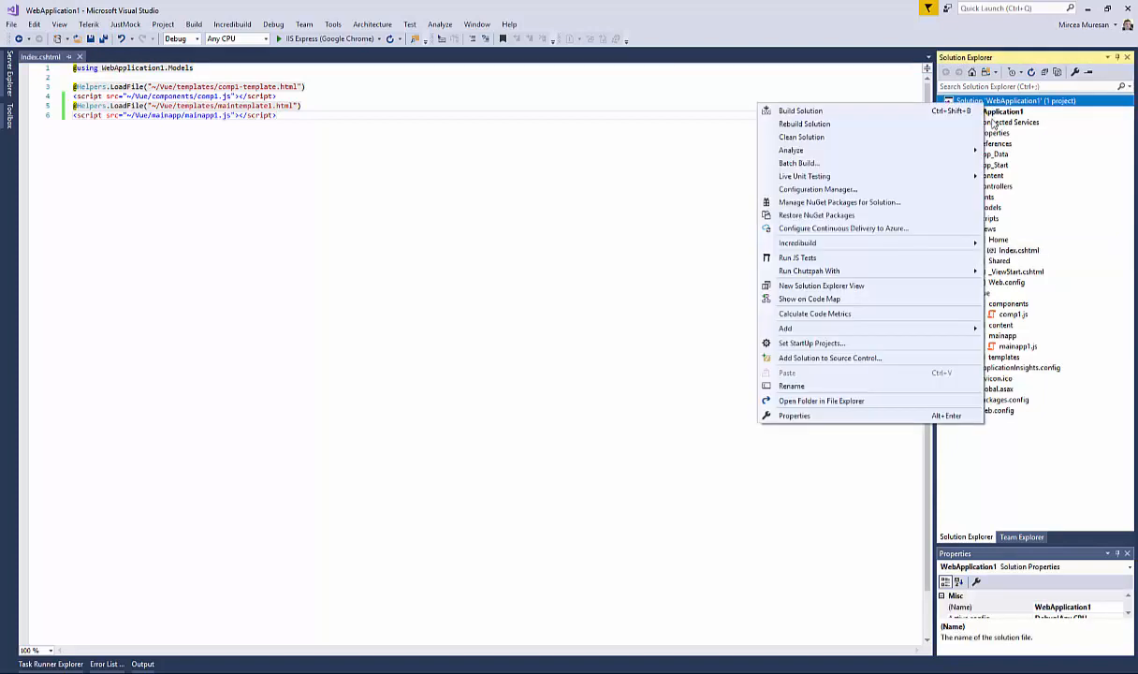
Build the solution and run the web app in Chrome on localhost.
click(801, 111)
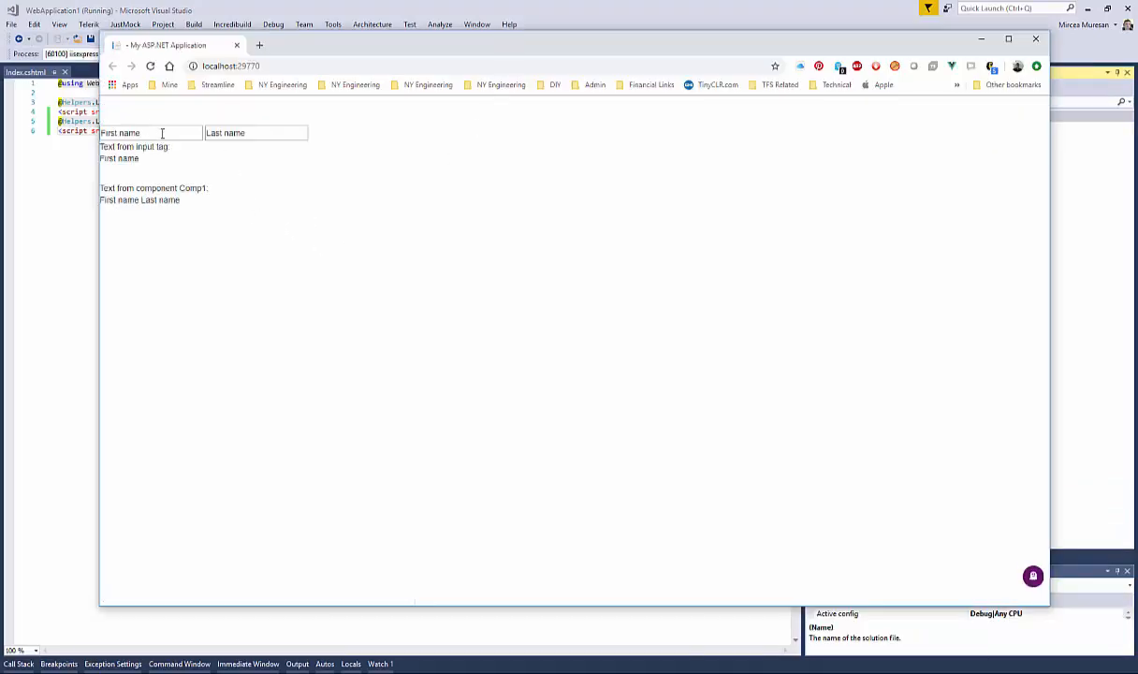
Enter 'sdfasdfas' as first name to verify both bindings update, then close Chrome.
text(sdfasdfas)
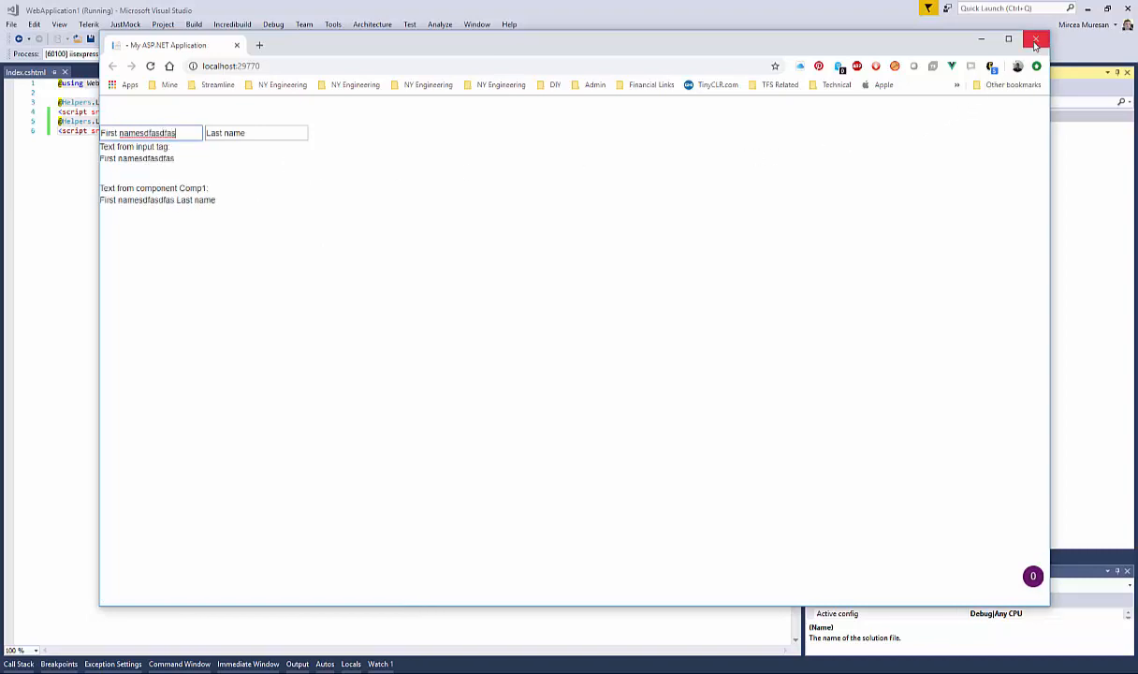
click(1035, 39)
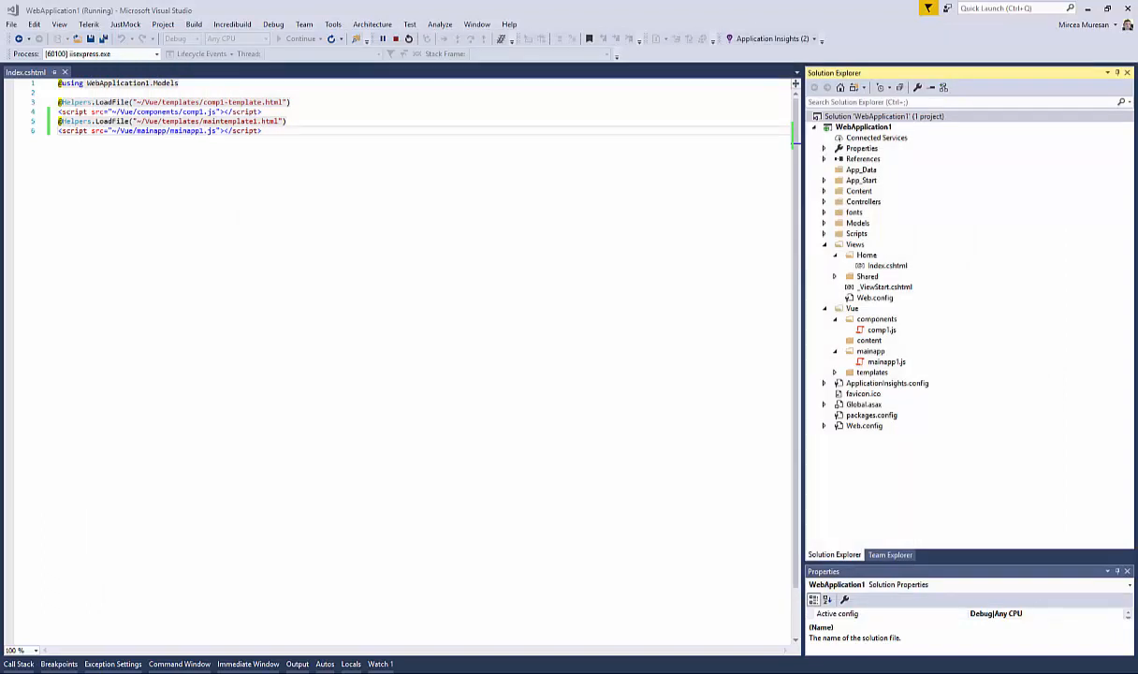